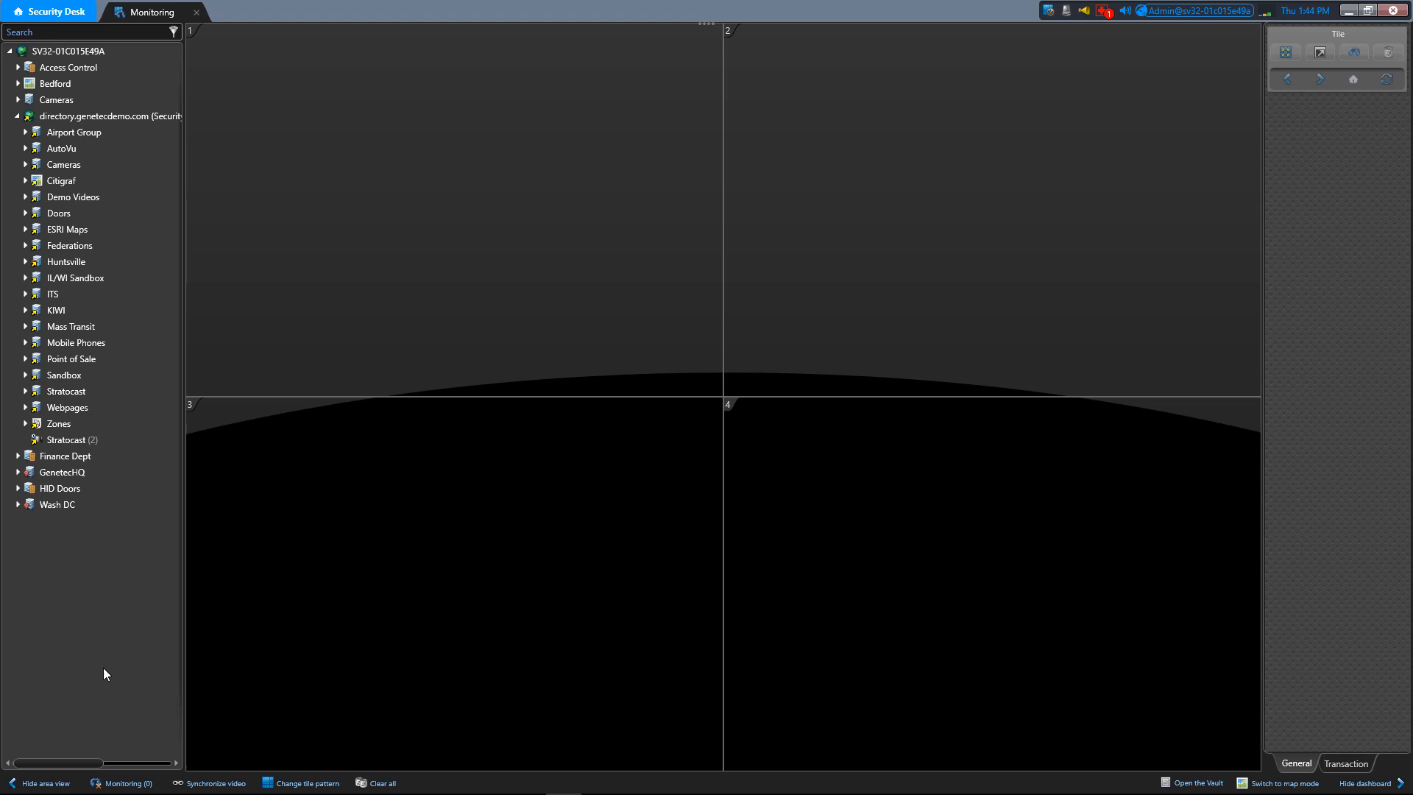
- Filter the entity tree by the search text 'strato' to show only Stratocast items
left_click(68, 50)
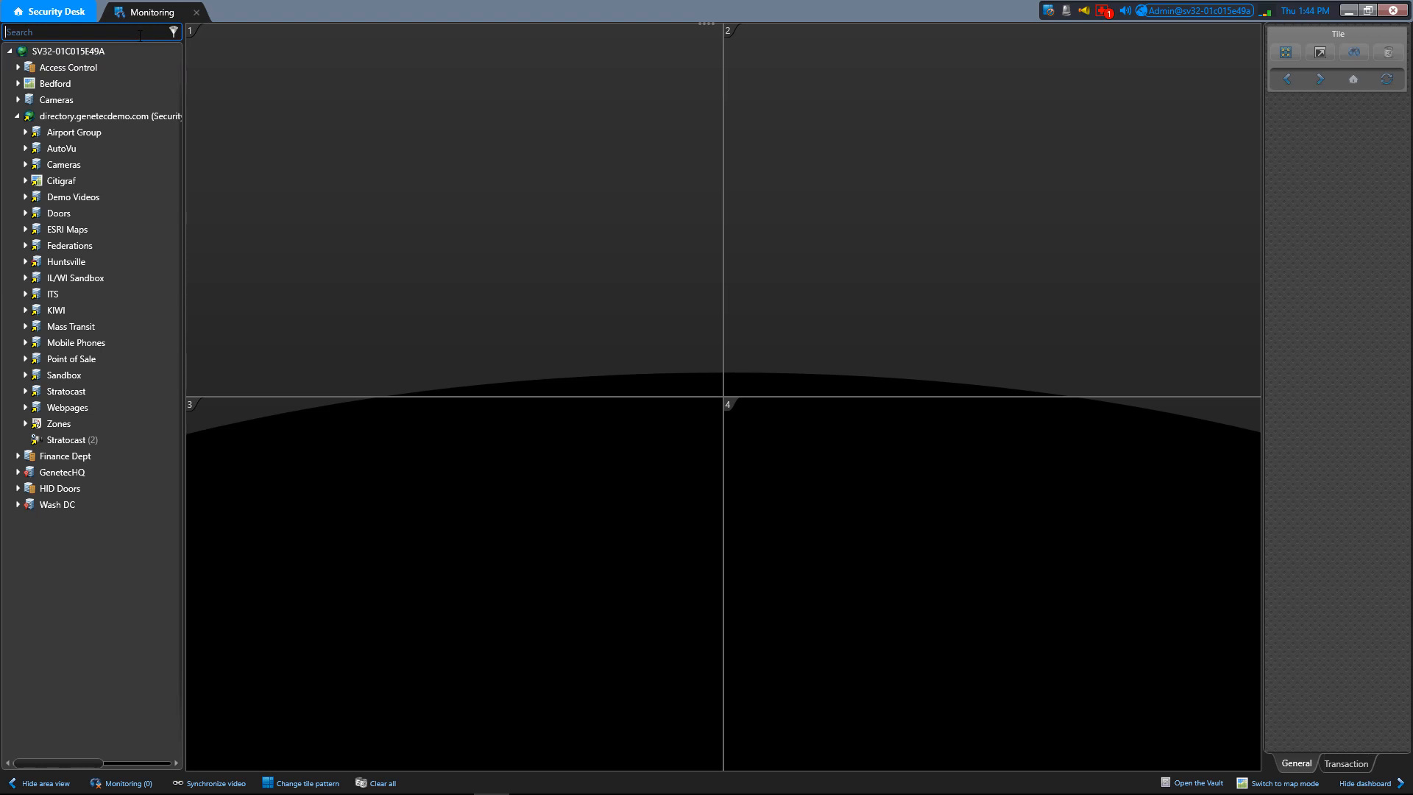
type("stra")
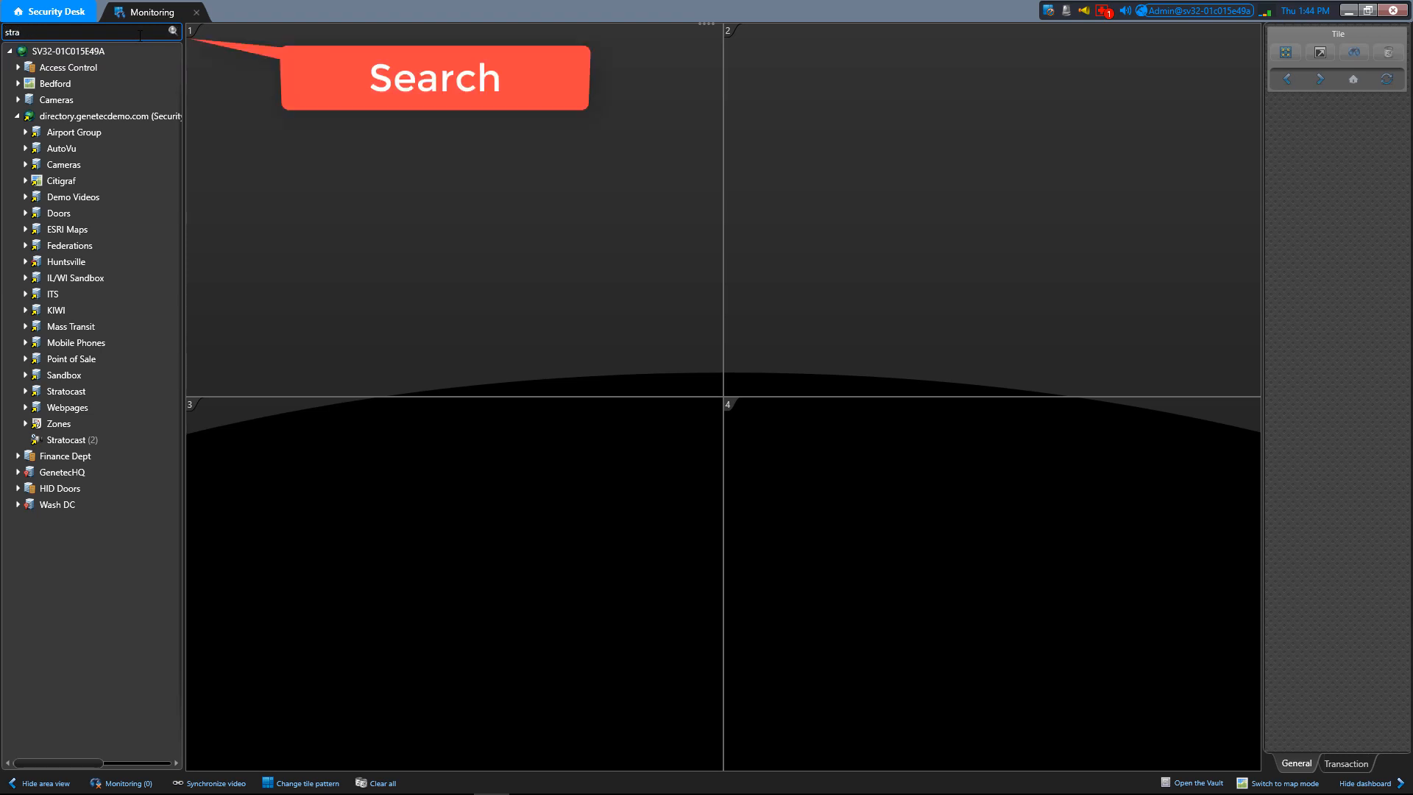
type("to")
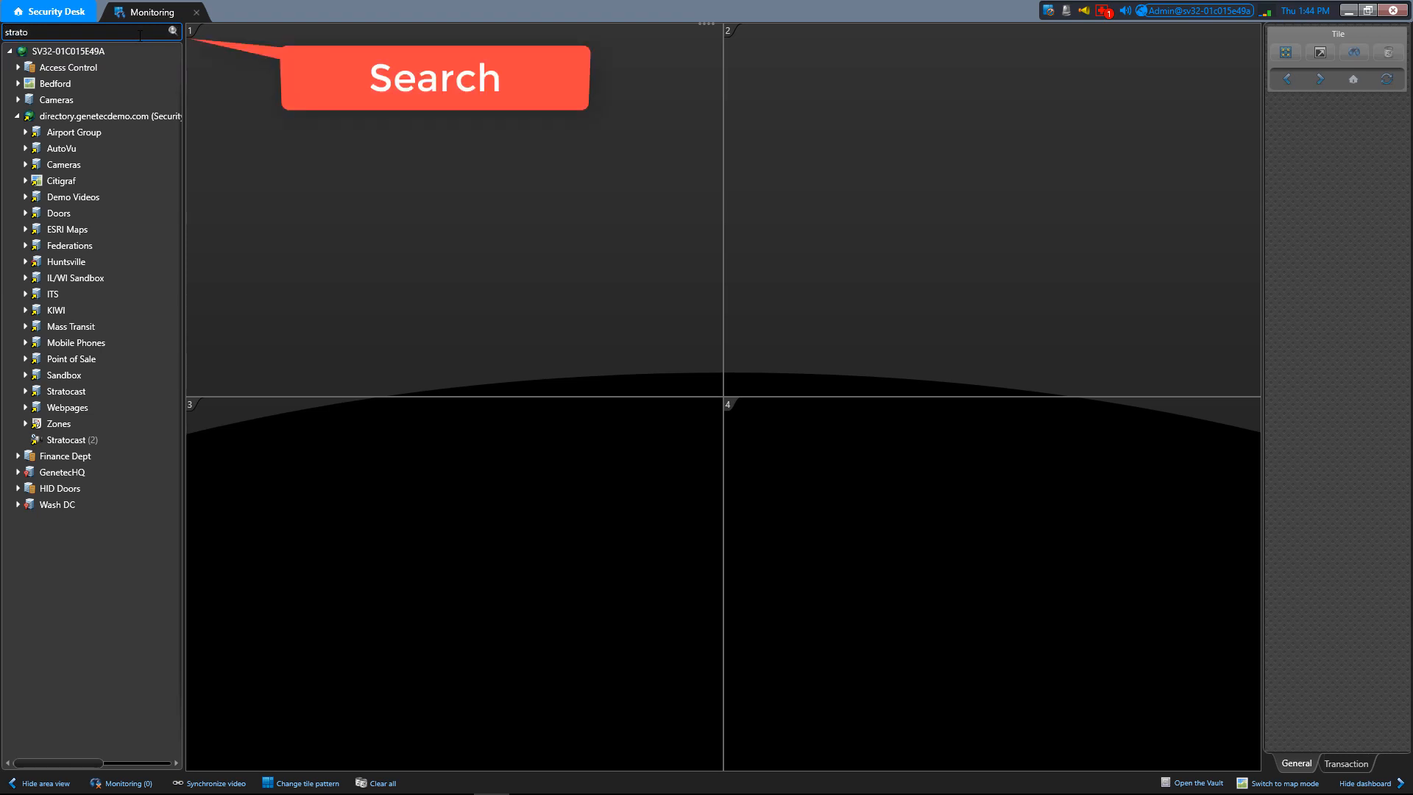
left_click(173, 32)
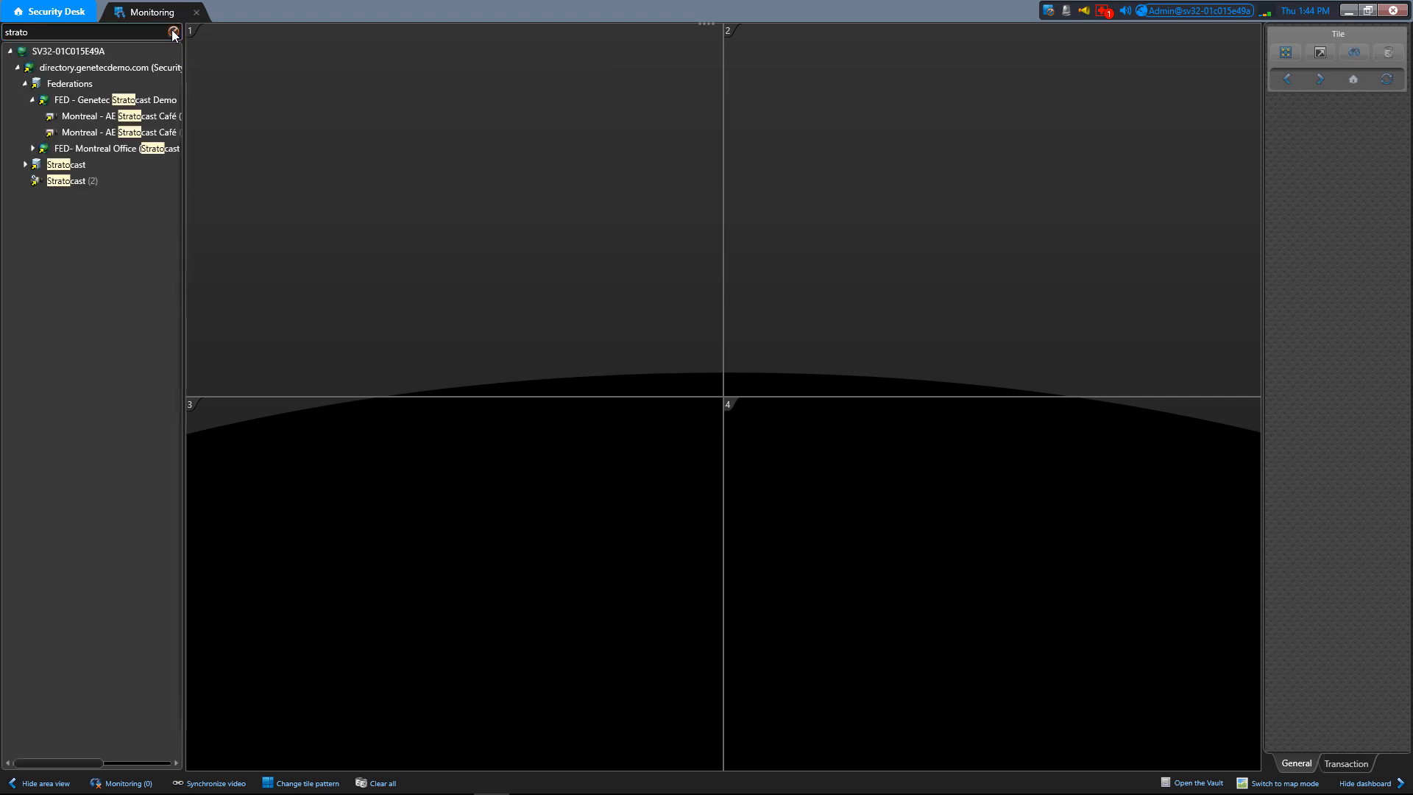
mouse_move(173, 32)
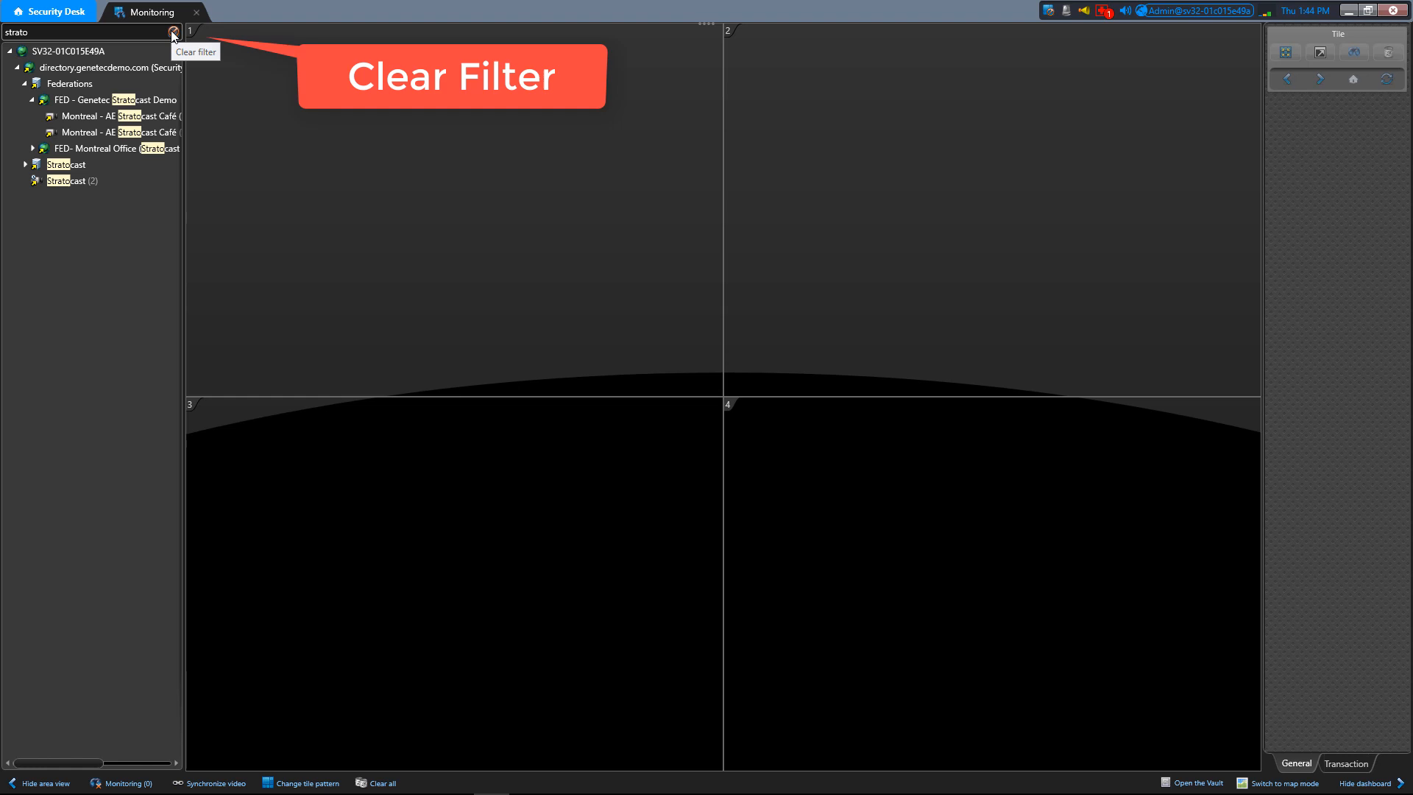
- Clear the 'strato' filter to restore the full tree and bring up the custom entity search
left_click(173, 33)
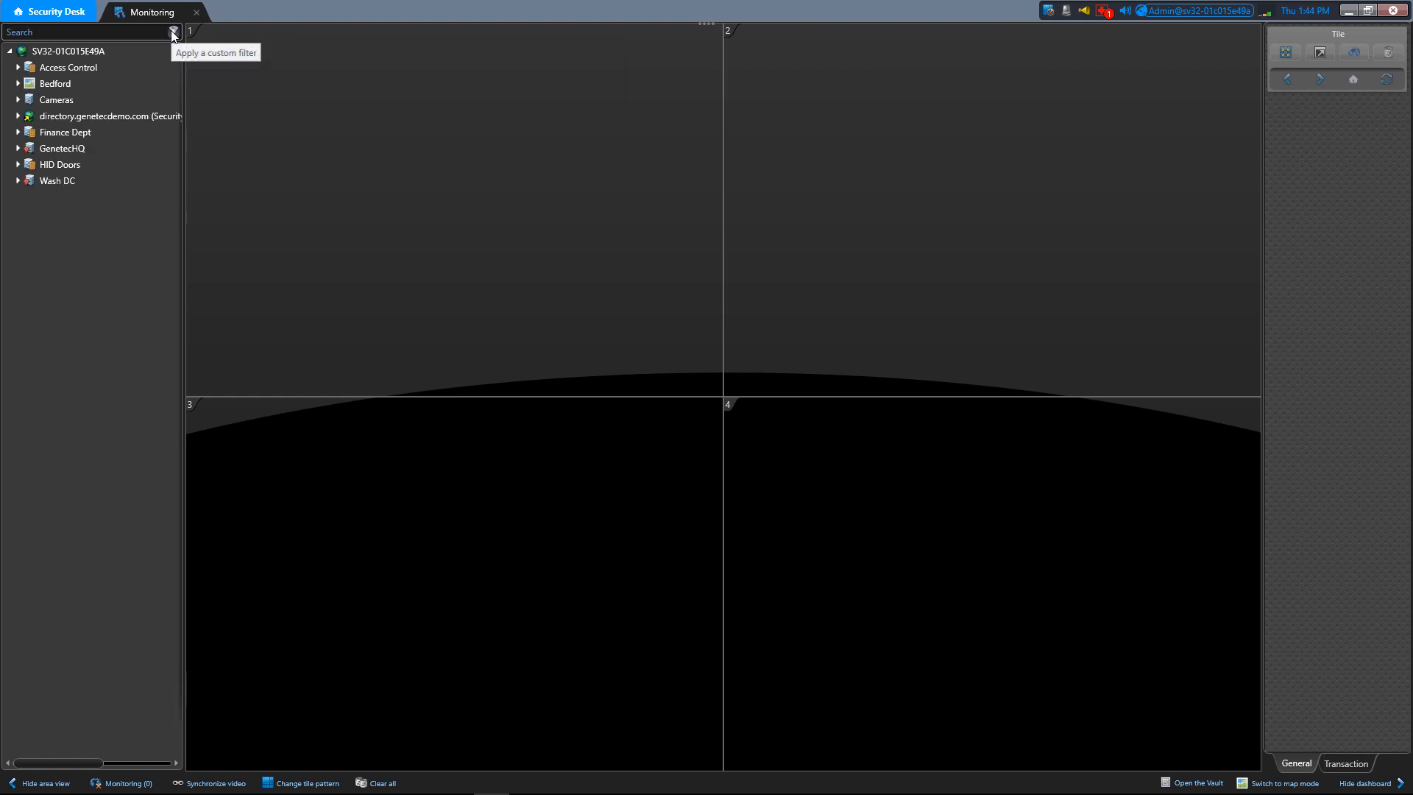
left_click(68, 51)
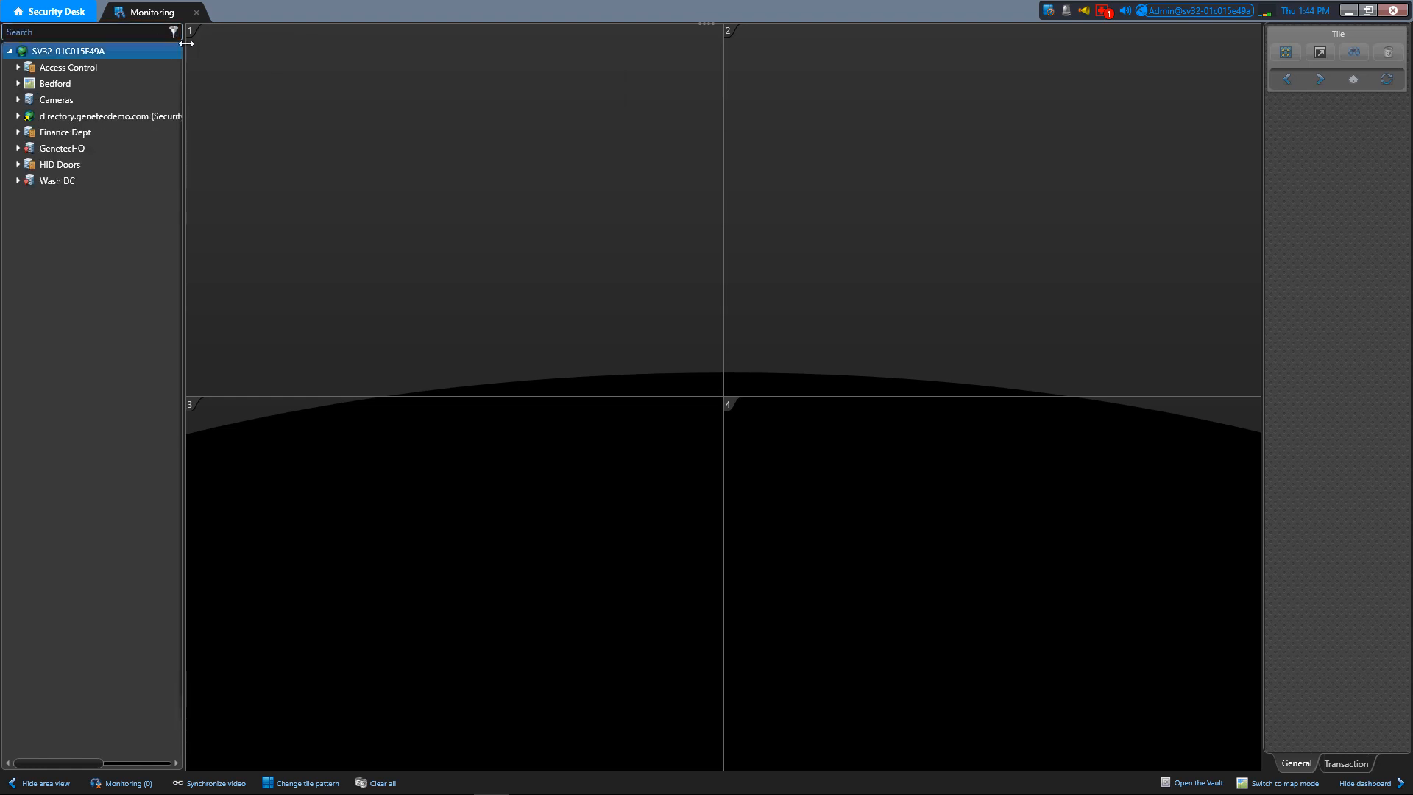
mouse_move(173, 32)
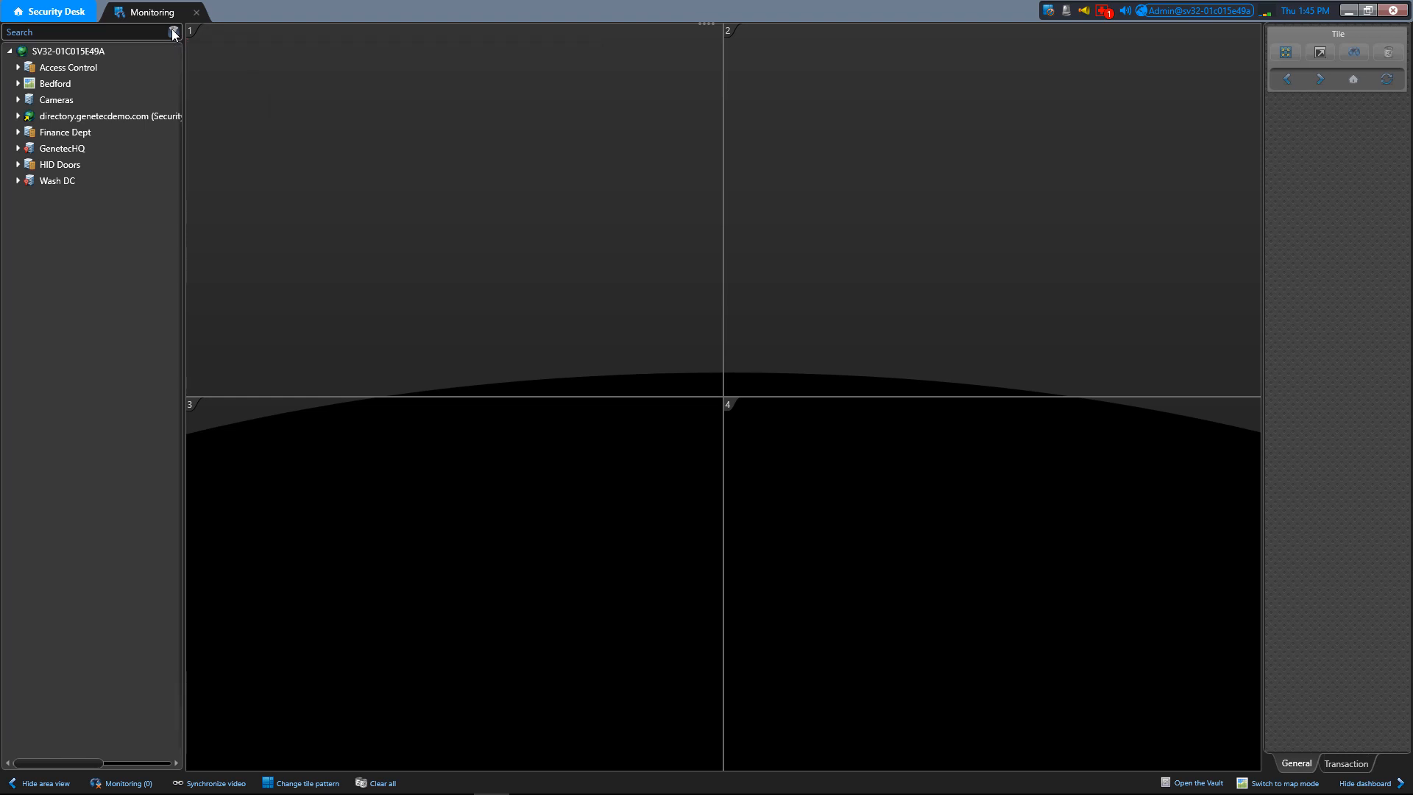
left_click(173, 33)
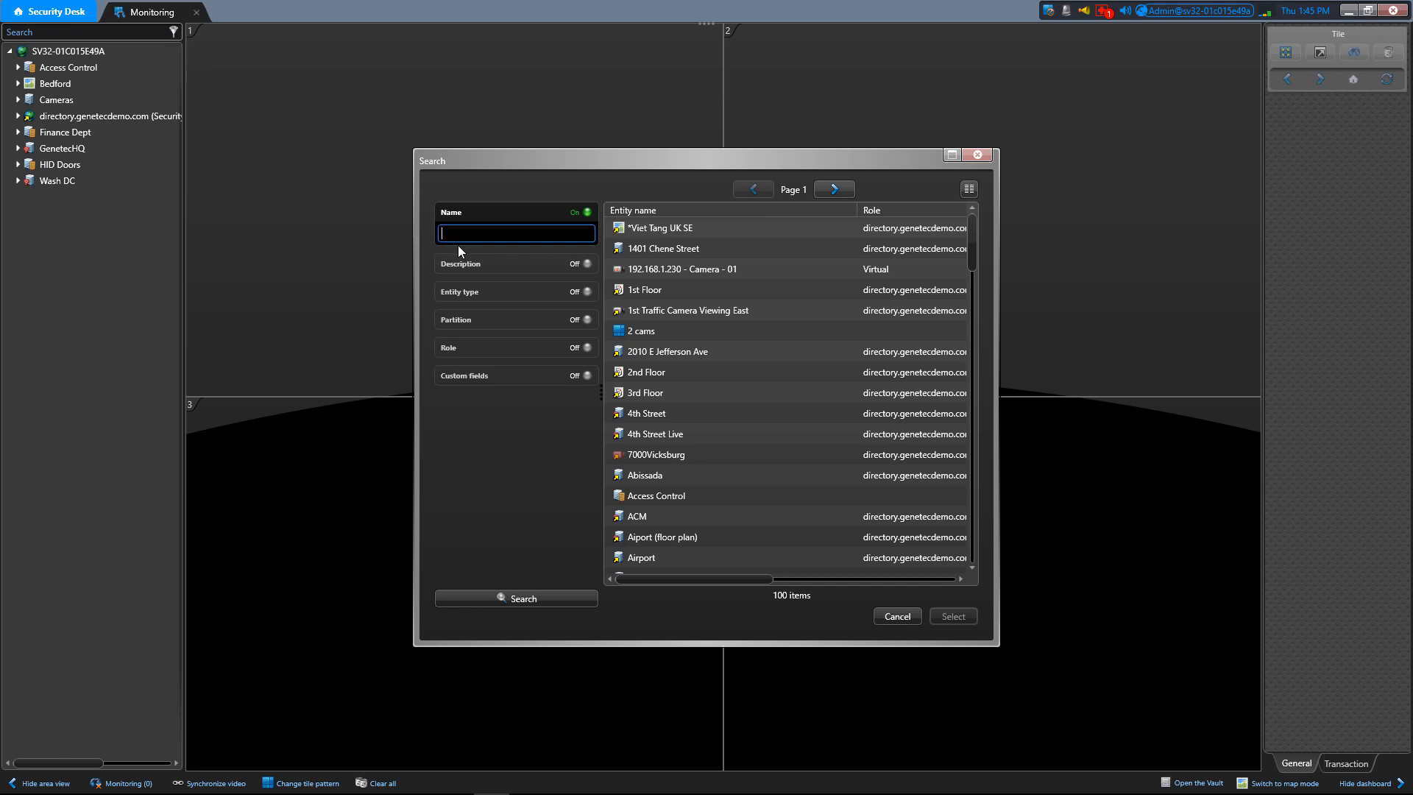
mouse_move(550, 272)
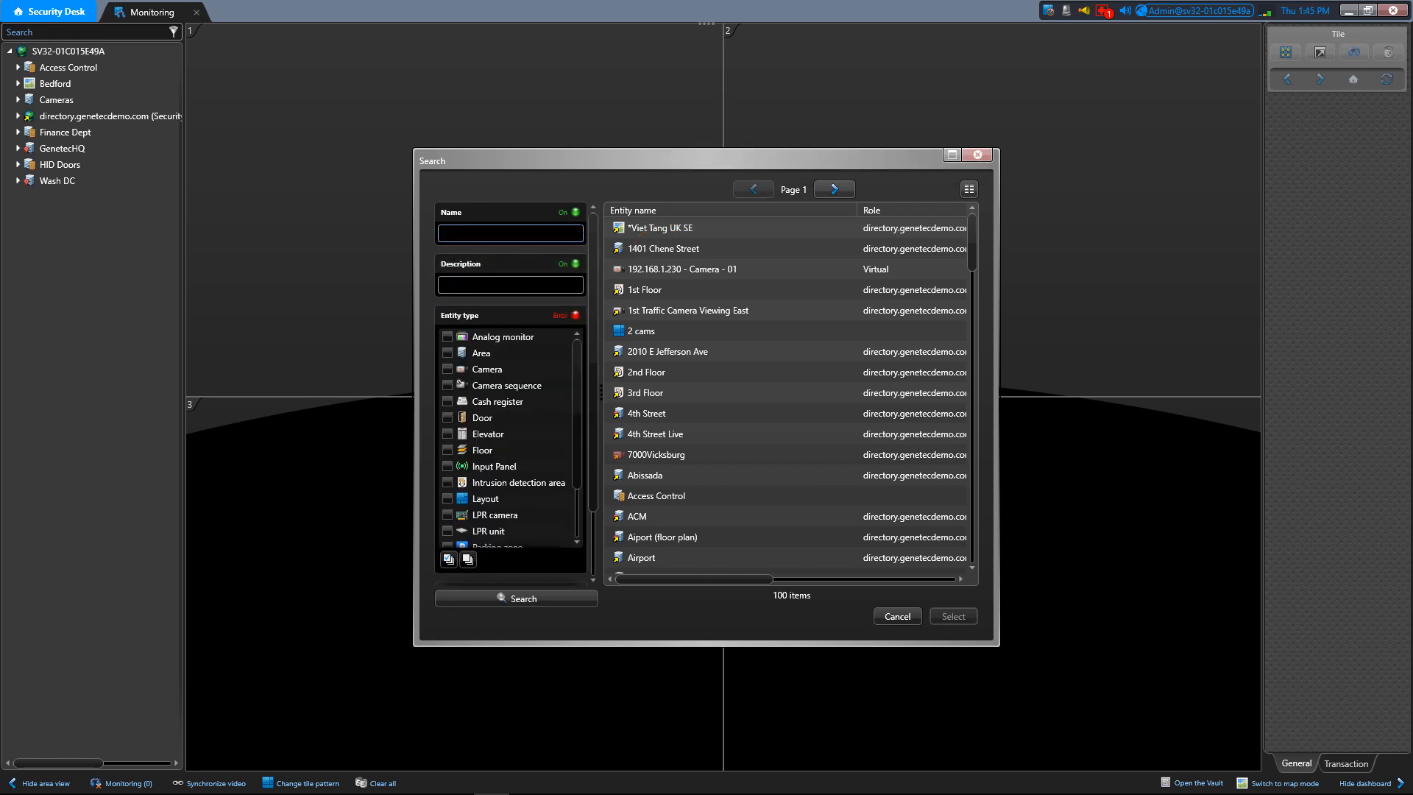
- Search by entity type Camera only, dropping Name and Description criteria, returning 93 cameras
left_click(571, 212)
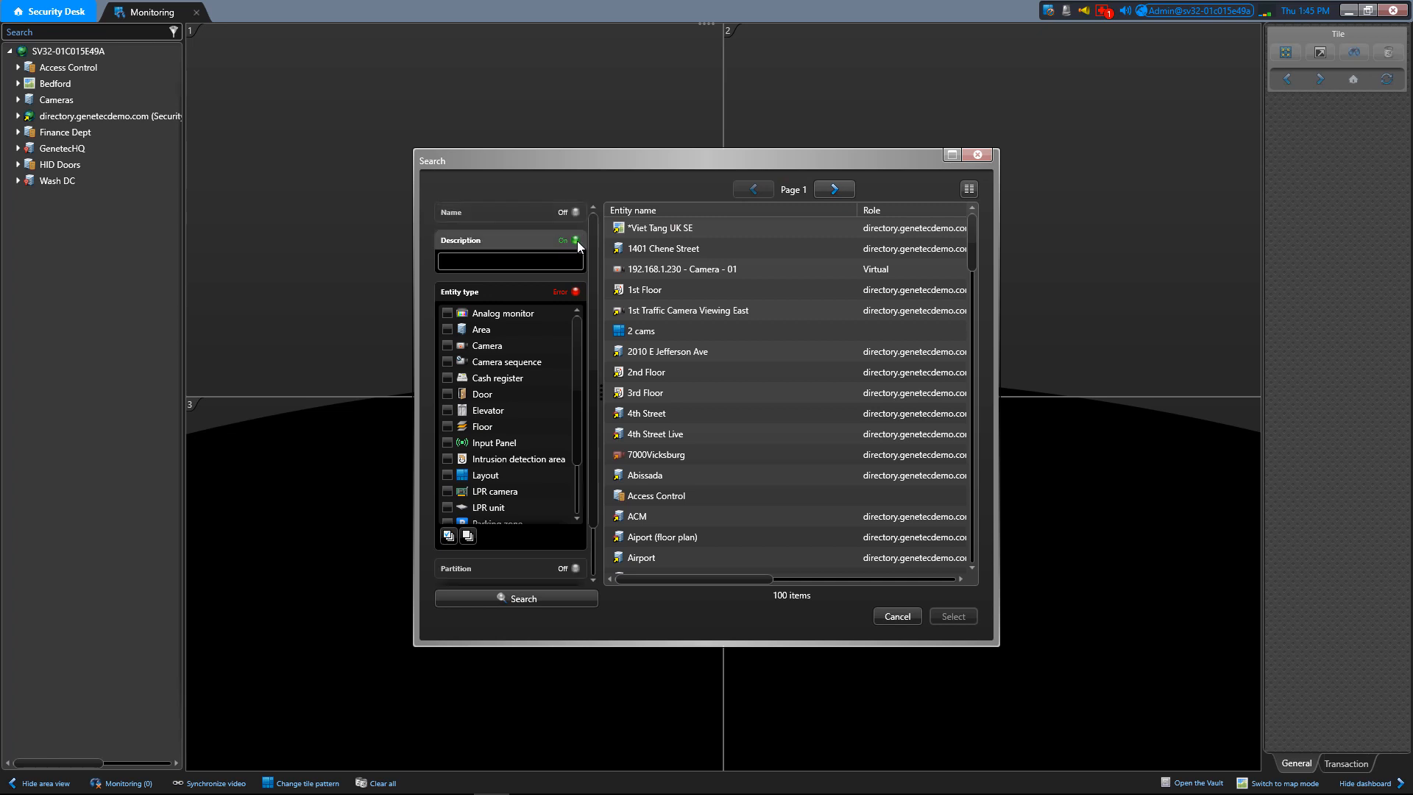
left_click(573, 240)
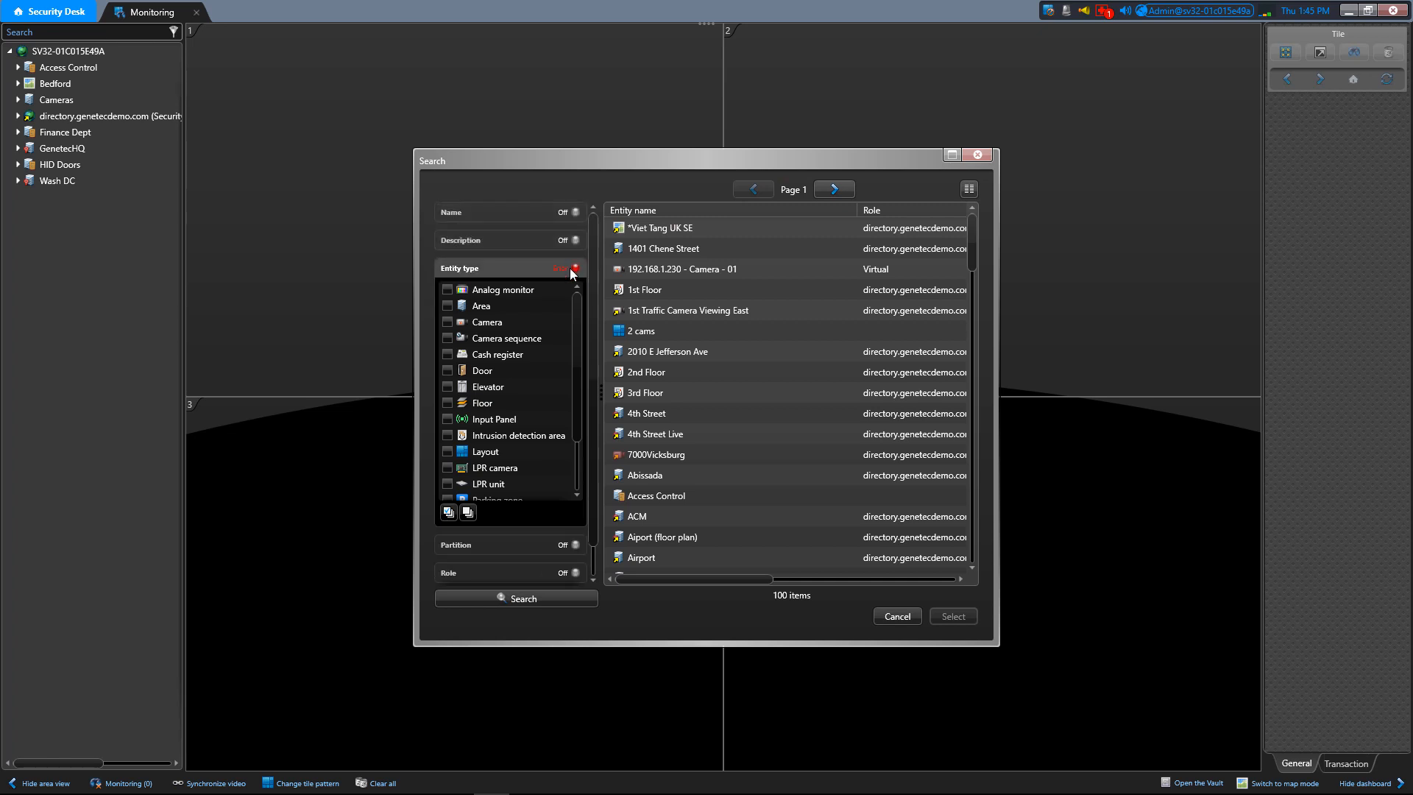
left_click(575, 267)
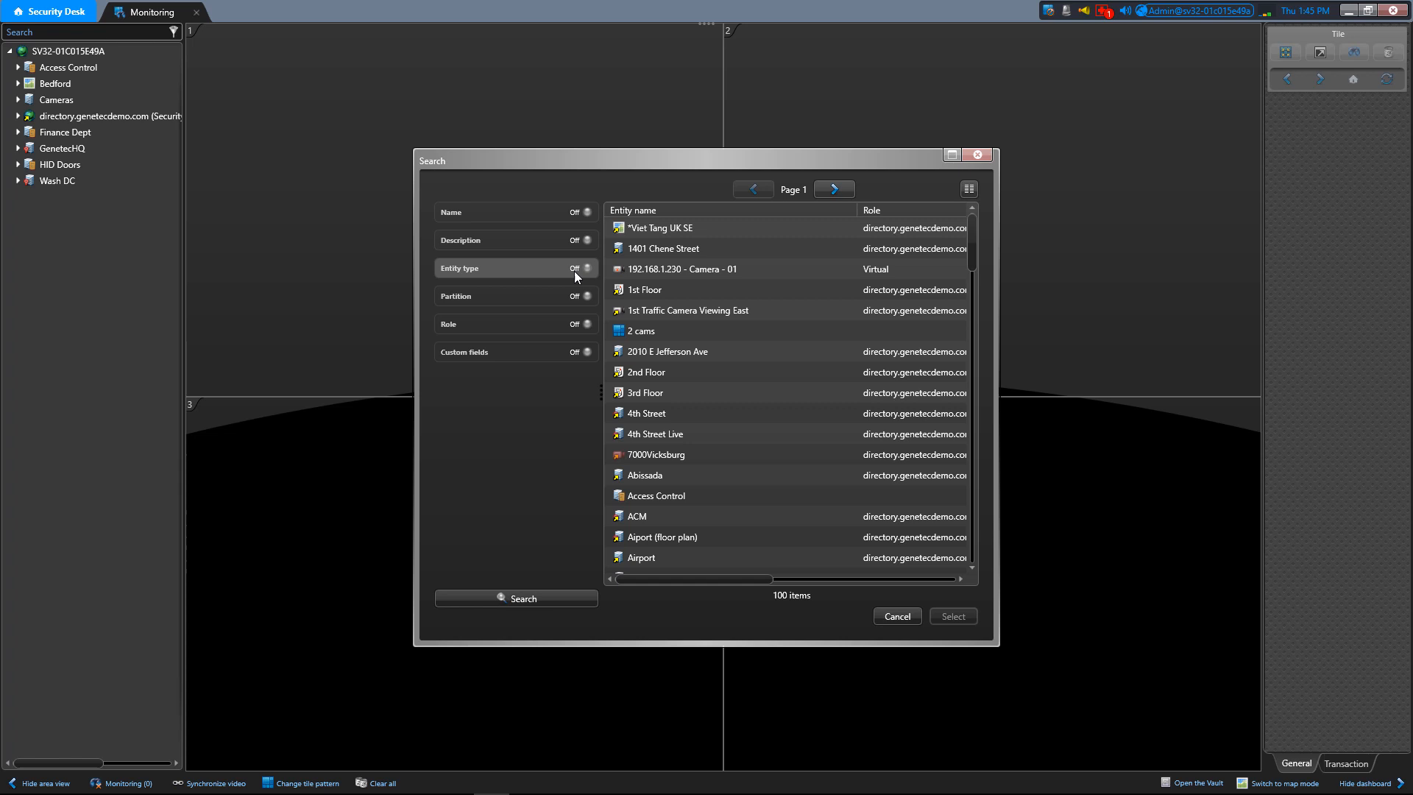
mouse_move(586, 274)
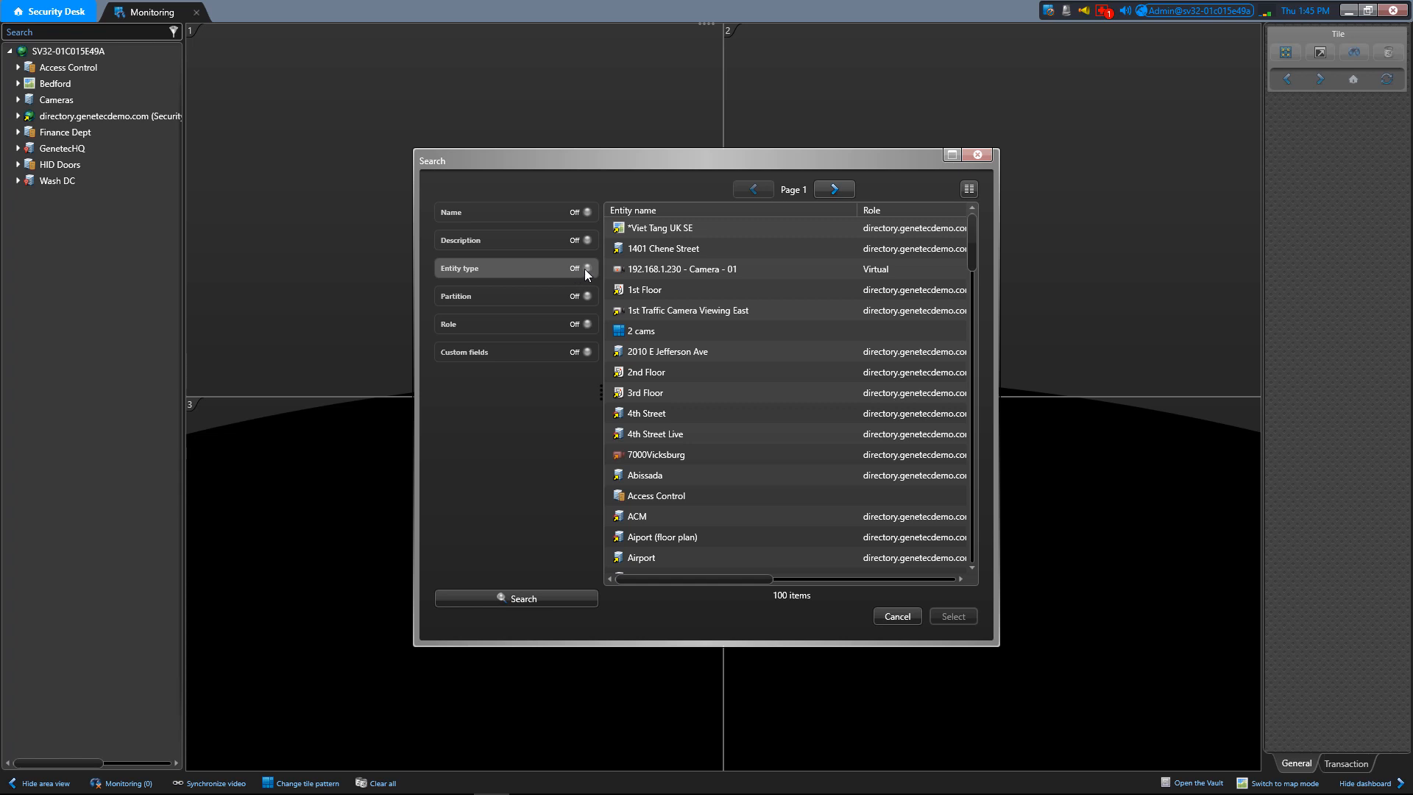
left_click(574, 268)
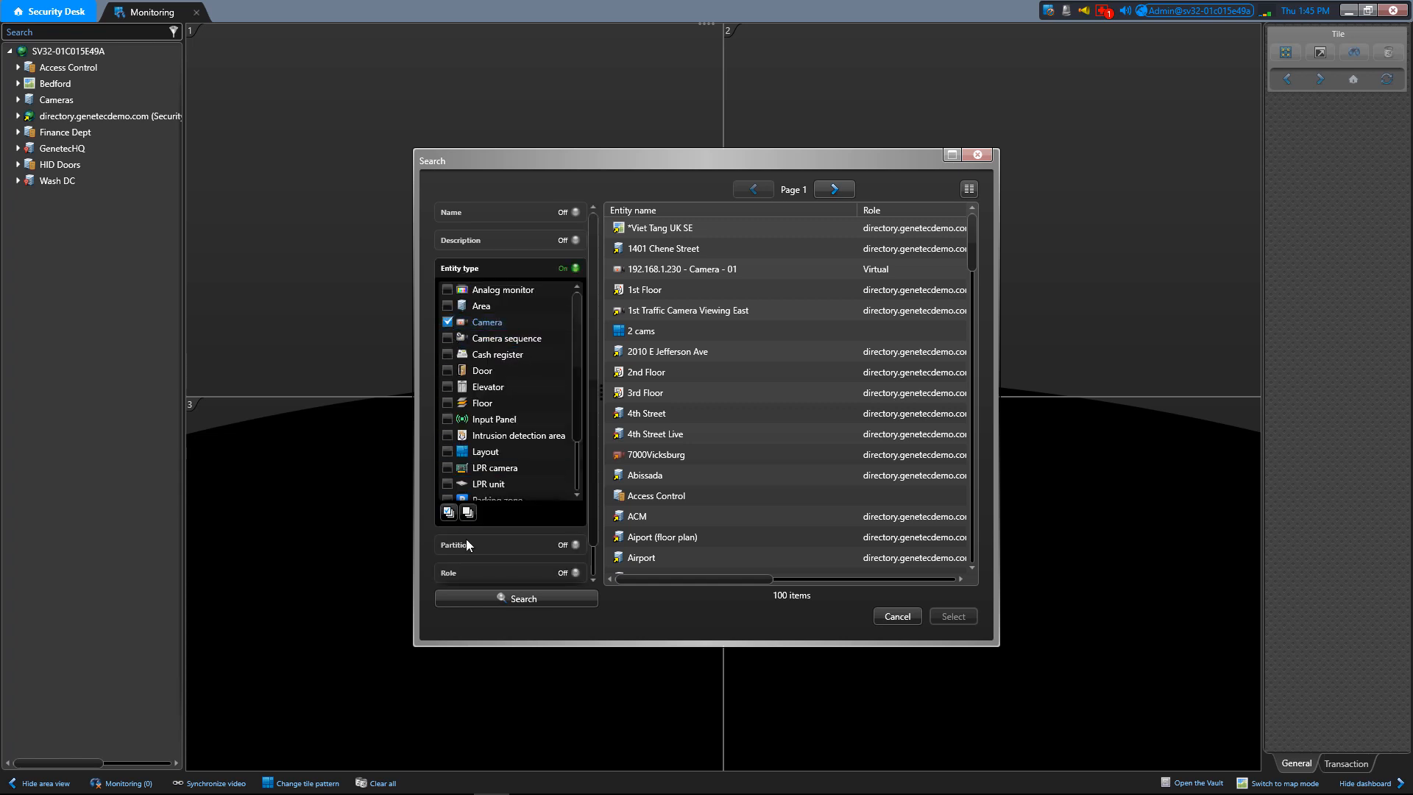
left_click(514, 598)
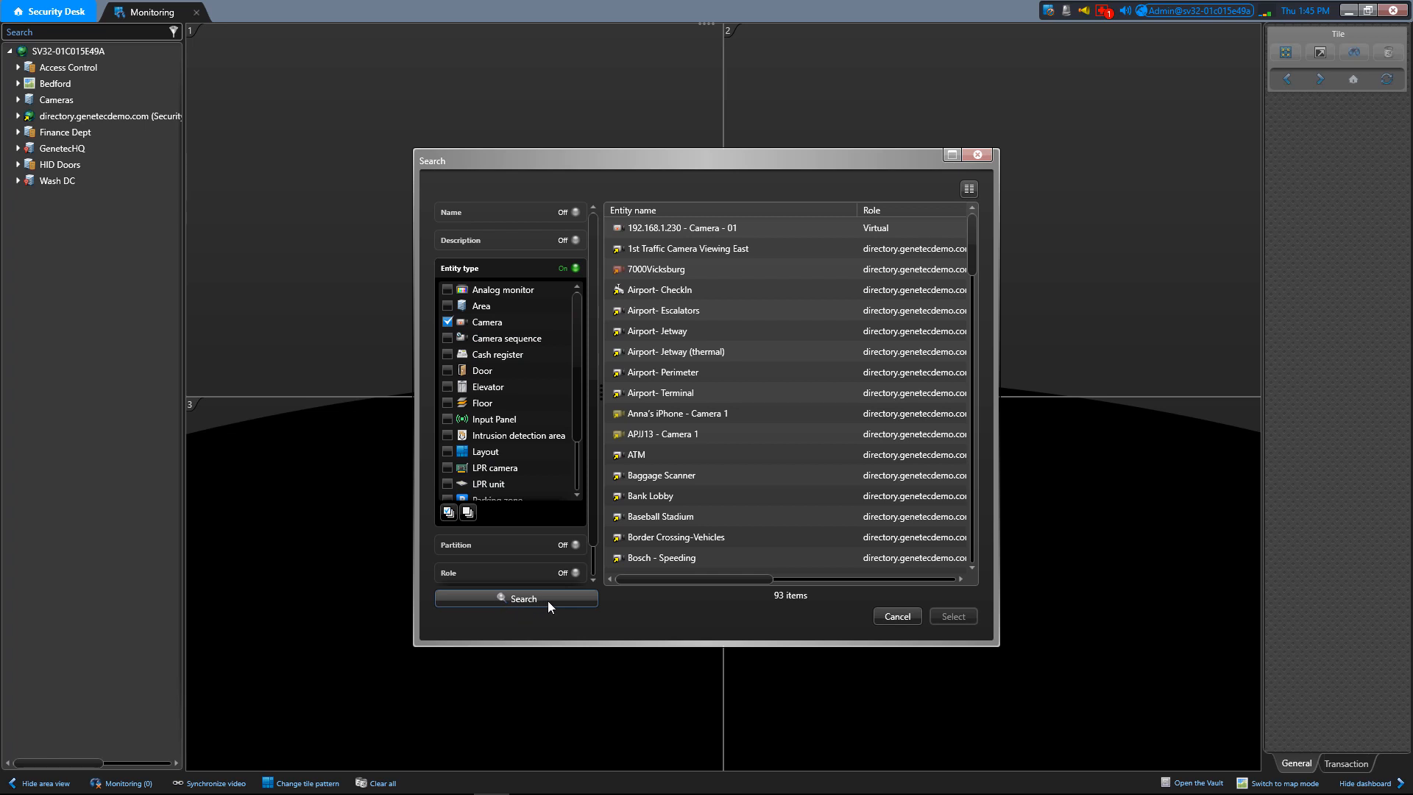
mouse_move(782, 619)
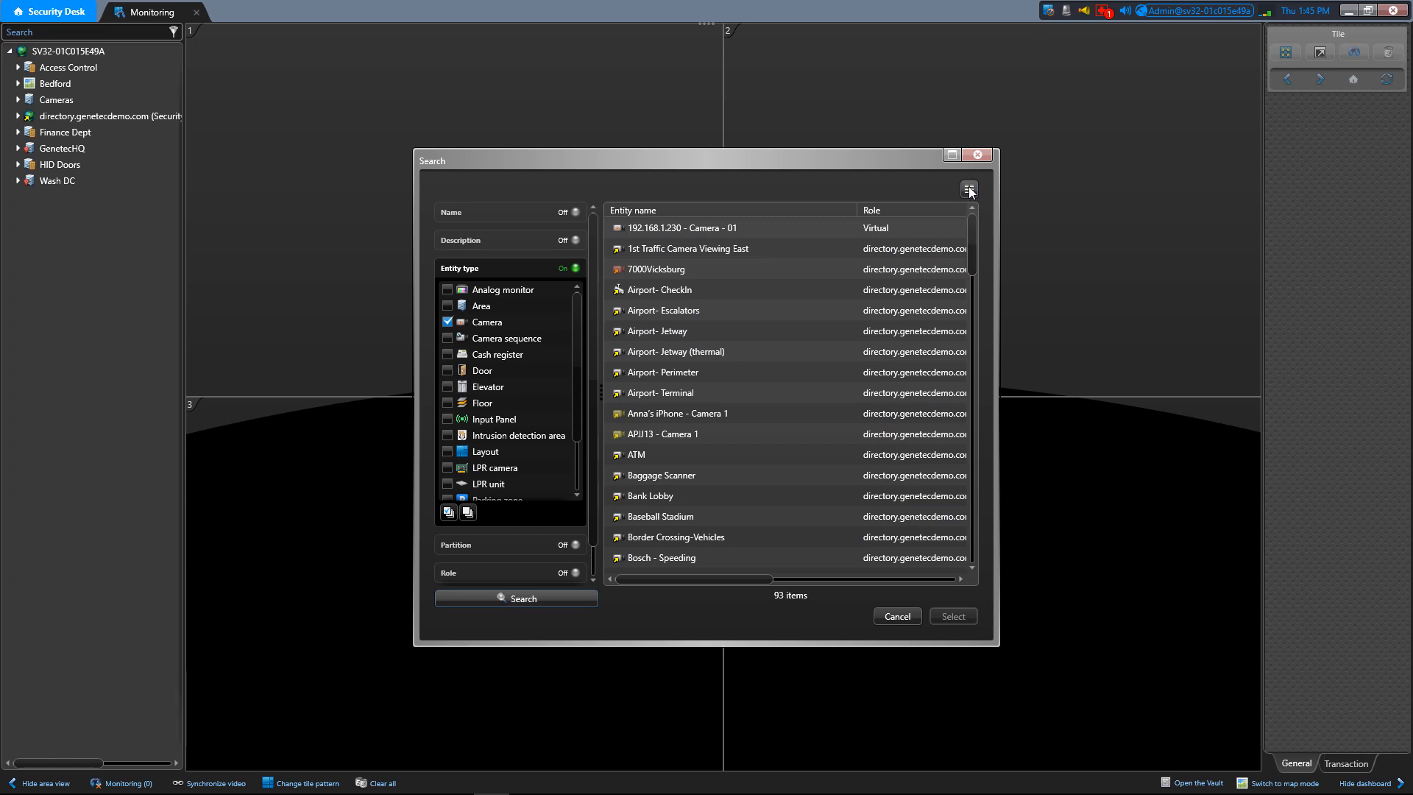
- Hide the Role, Description and Creation date columns so only Entity name remains
left_click(969, 188)
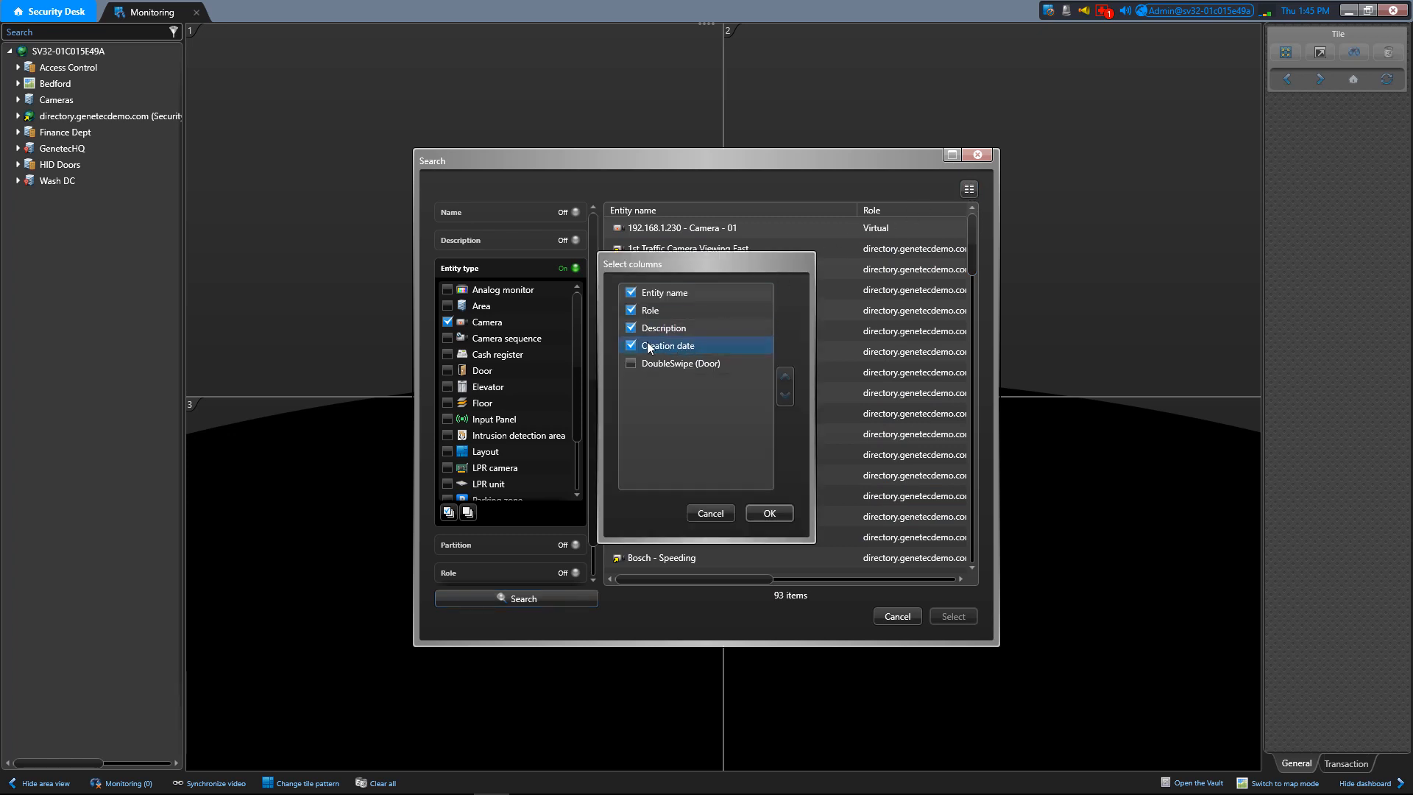
left_click(631, 310)
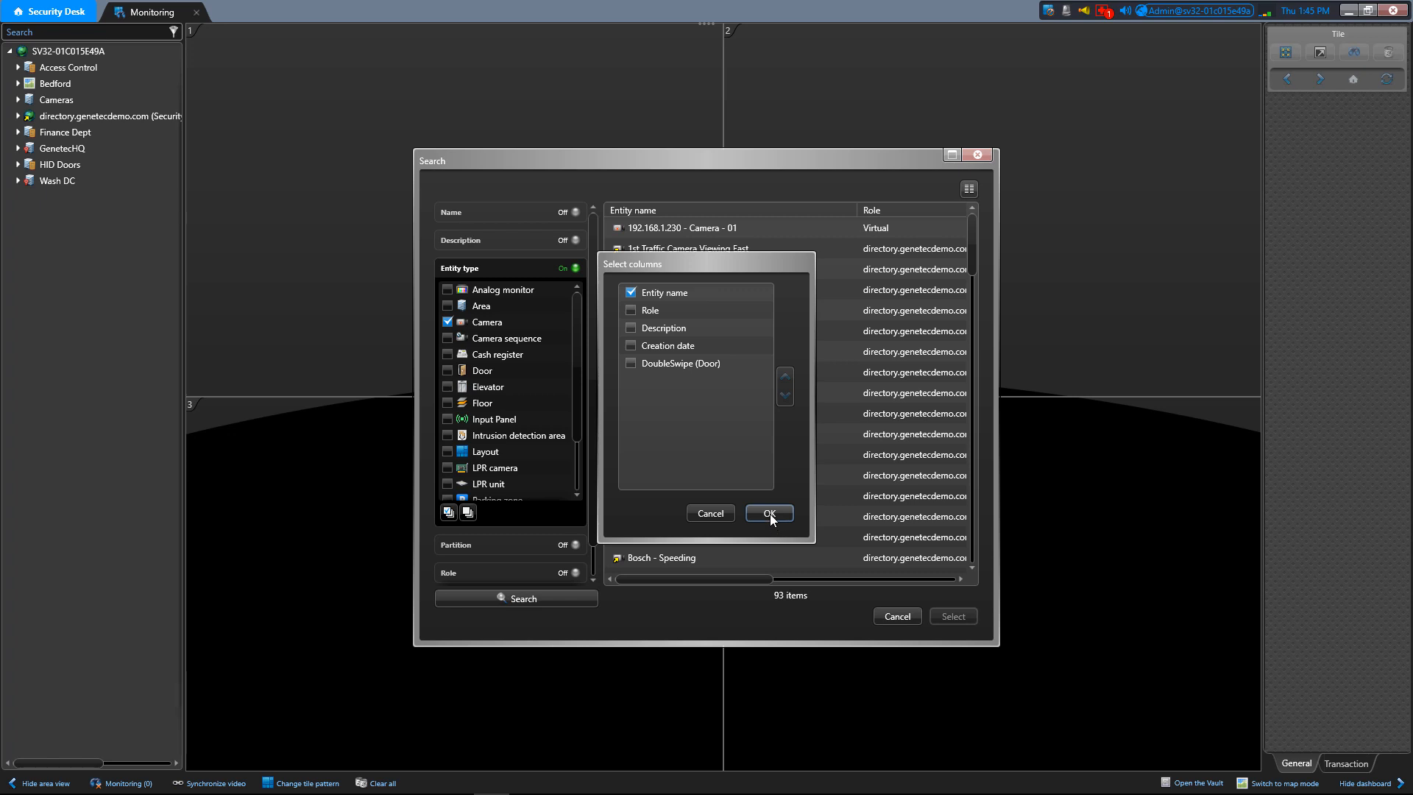
left_click(766, 513)
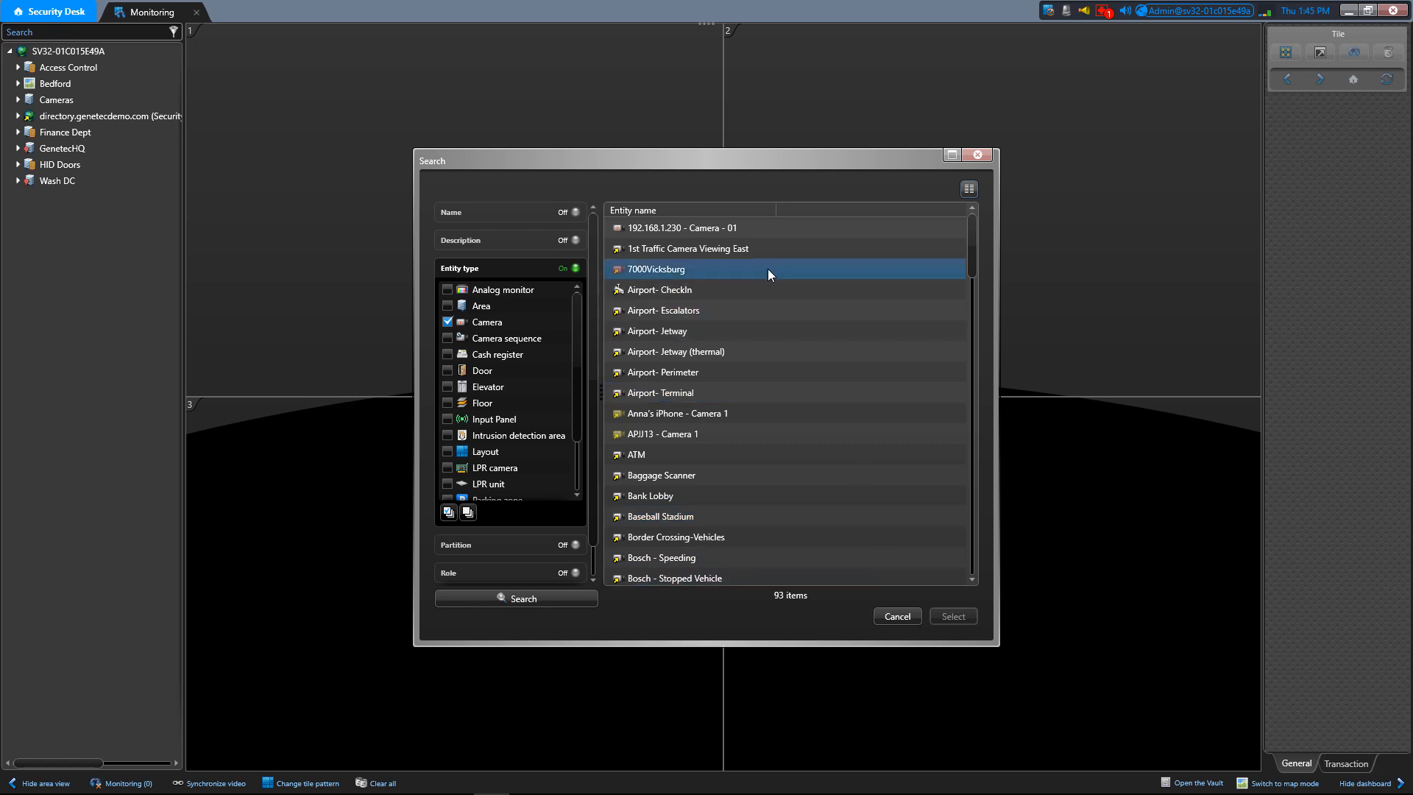
- Select Airport- Escalators, Jetway, Jetway (thermal), Perimeter and Terminal and filter the area view to them
left_click(662, 309)
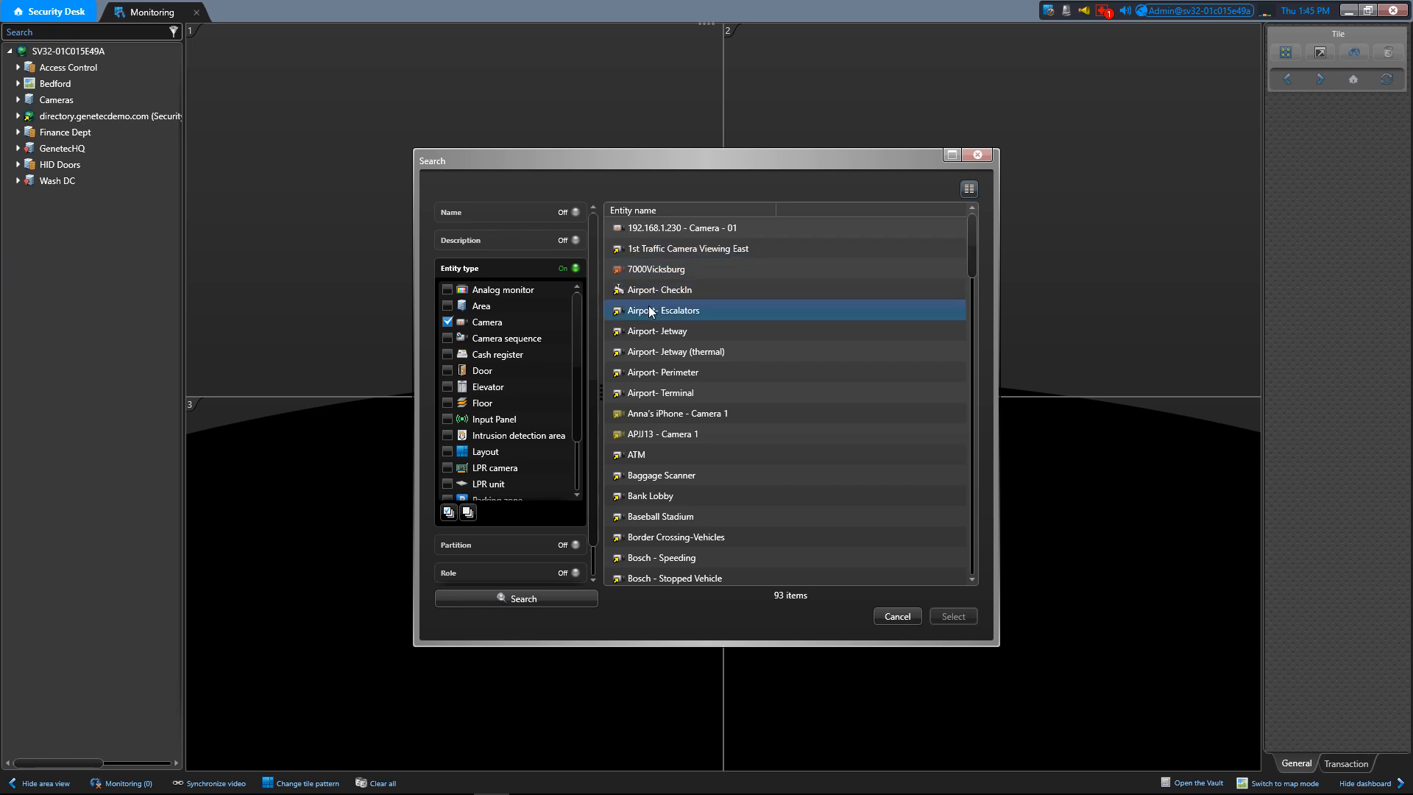
left_click(659, 392)
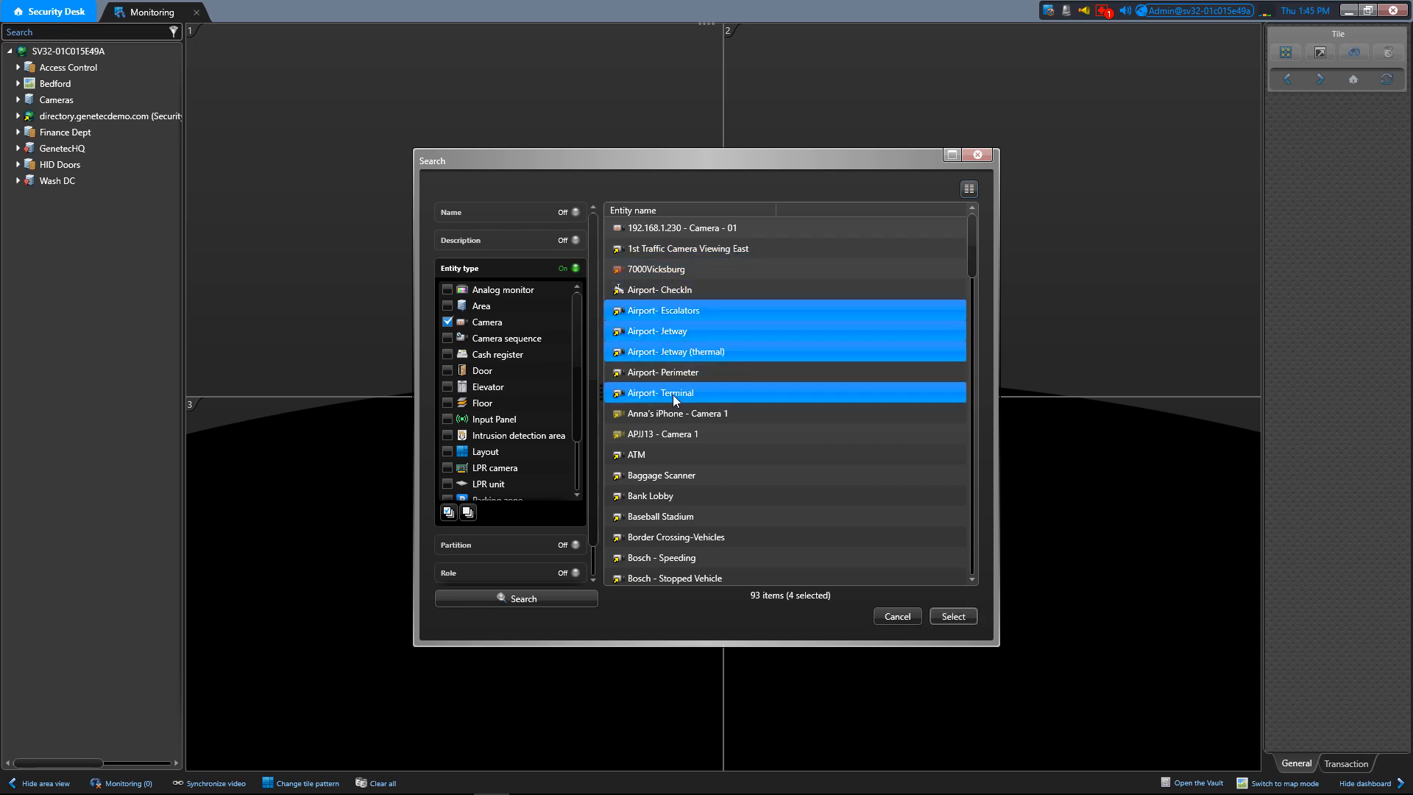
left_click(664, 373)
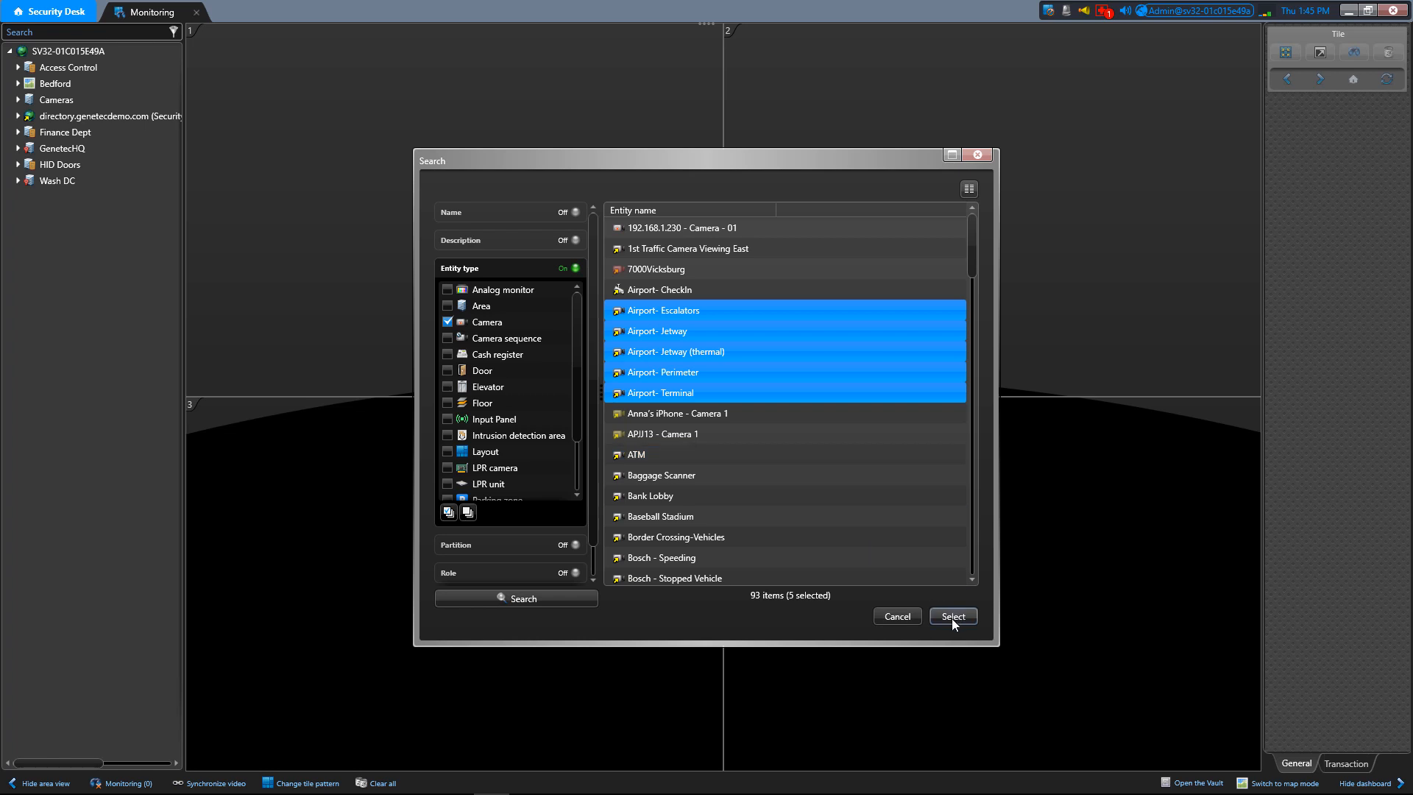
left_click(951, 617)
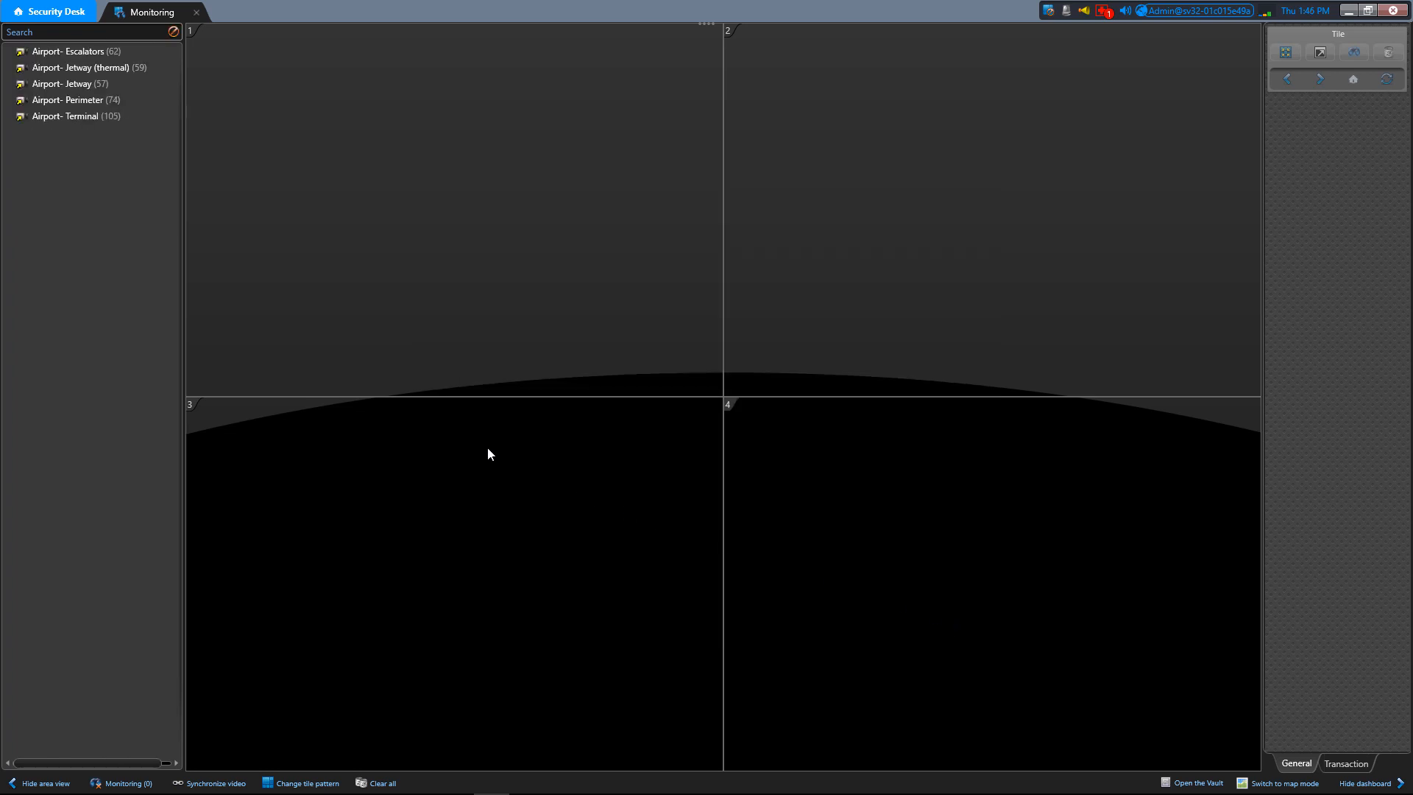
left_click(71, 52)
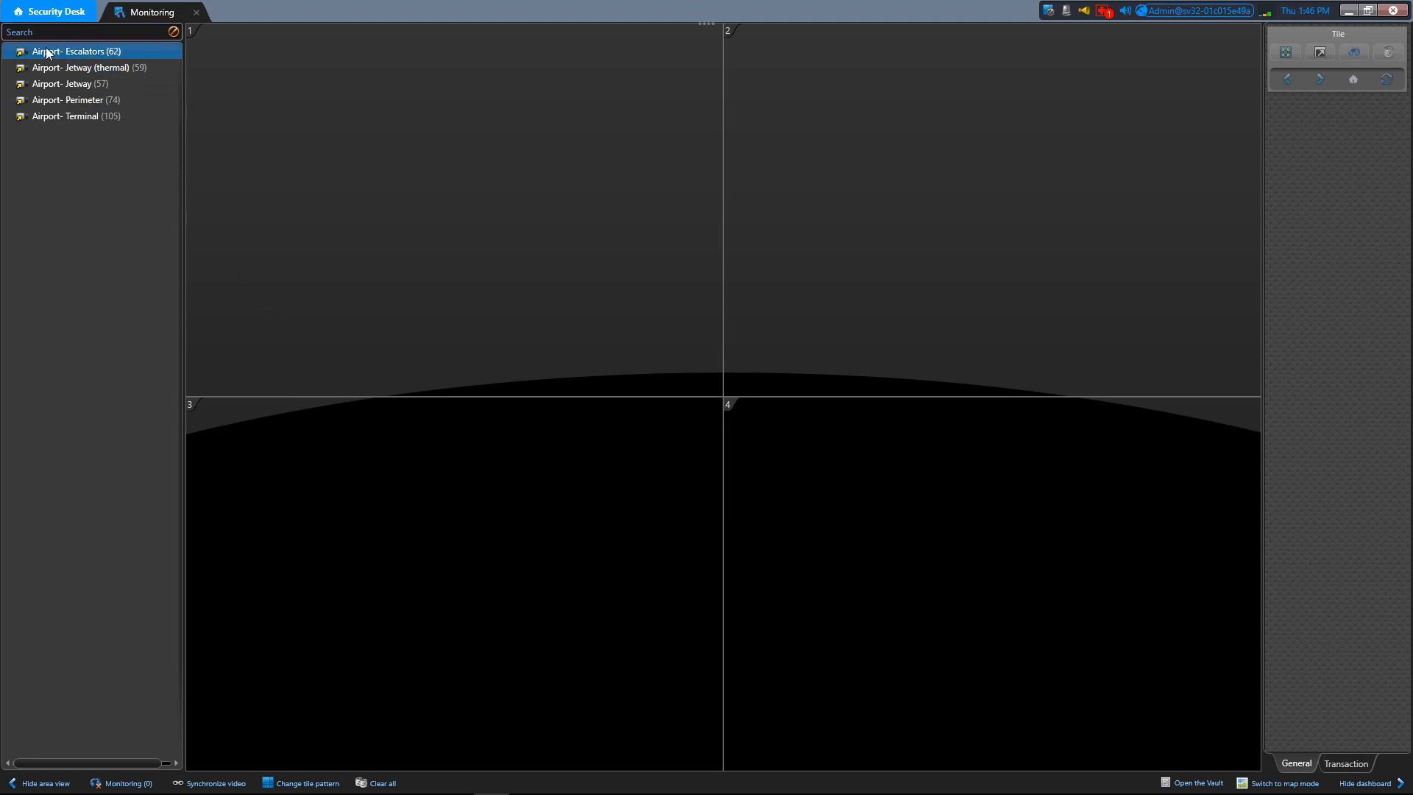
left_click(76, 115)
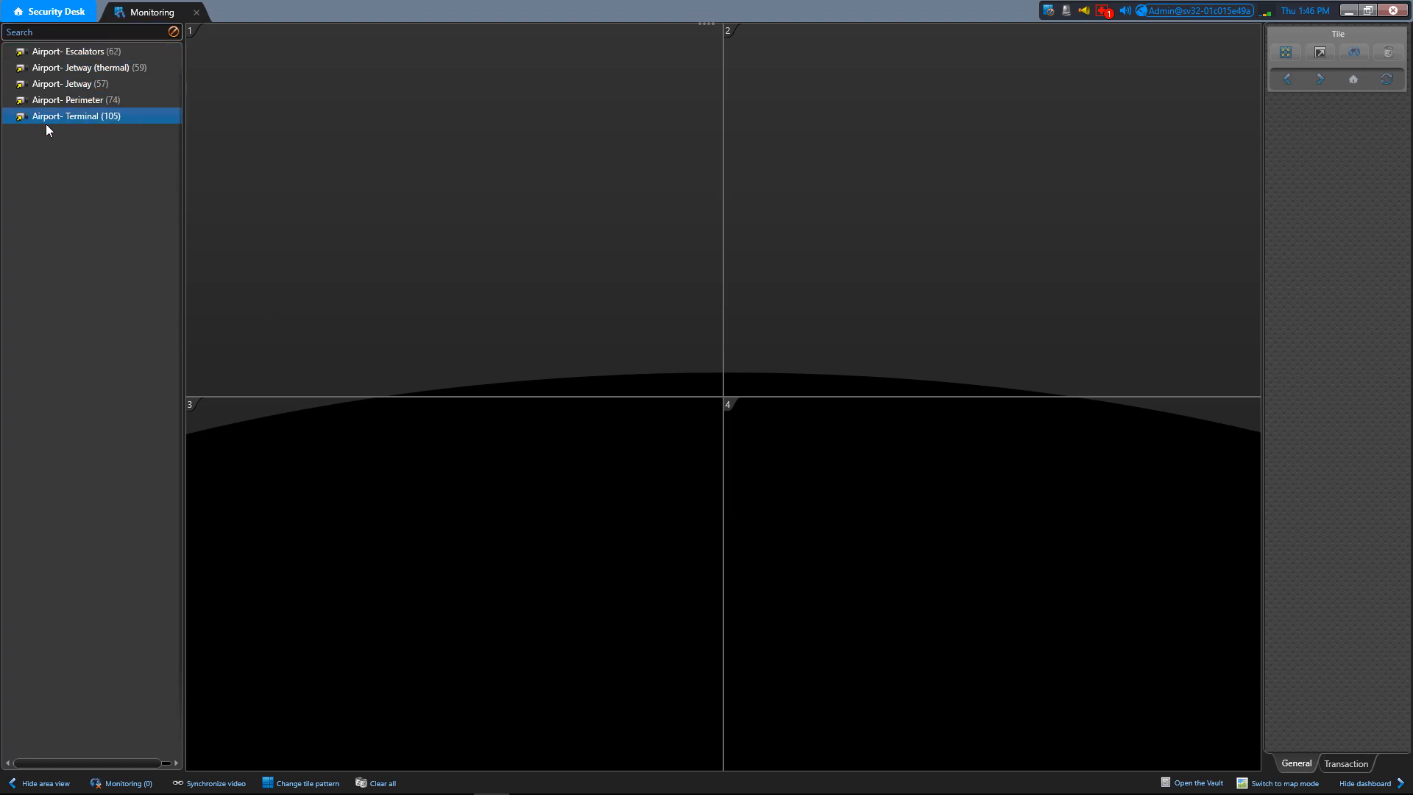